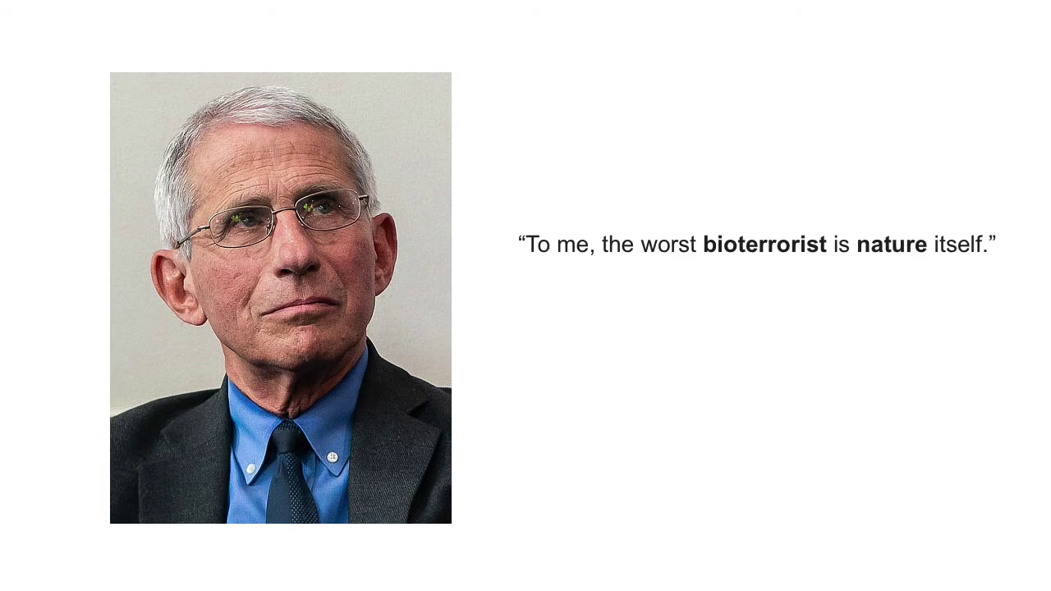
{"action": "type", "text": "Anthony Fauci, MD"}
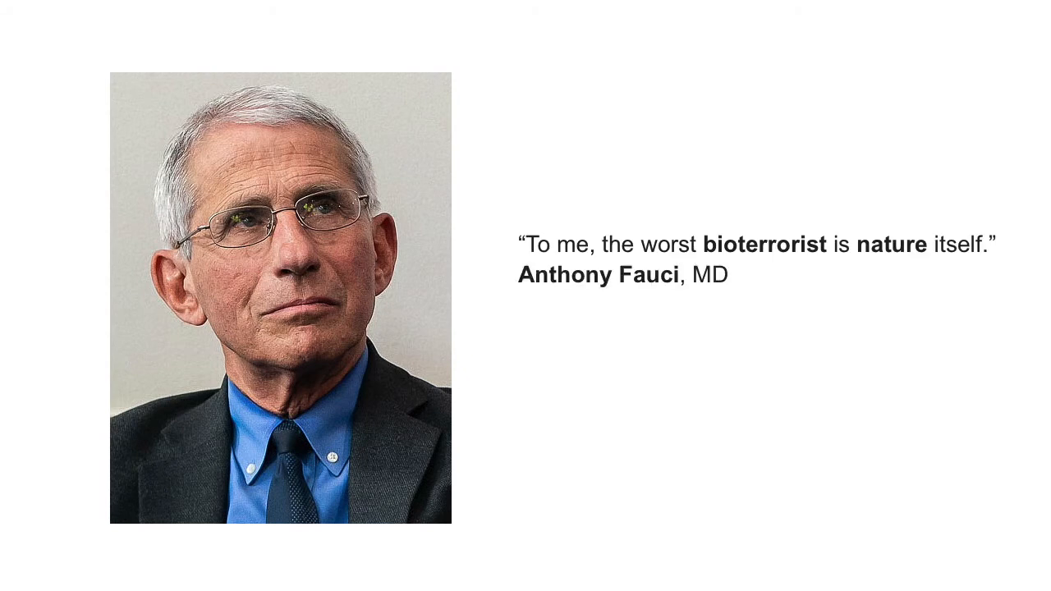